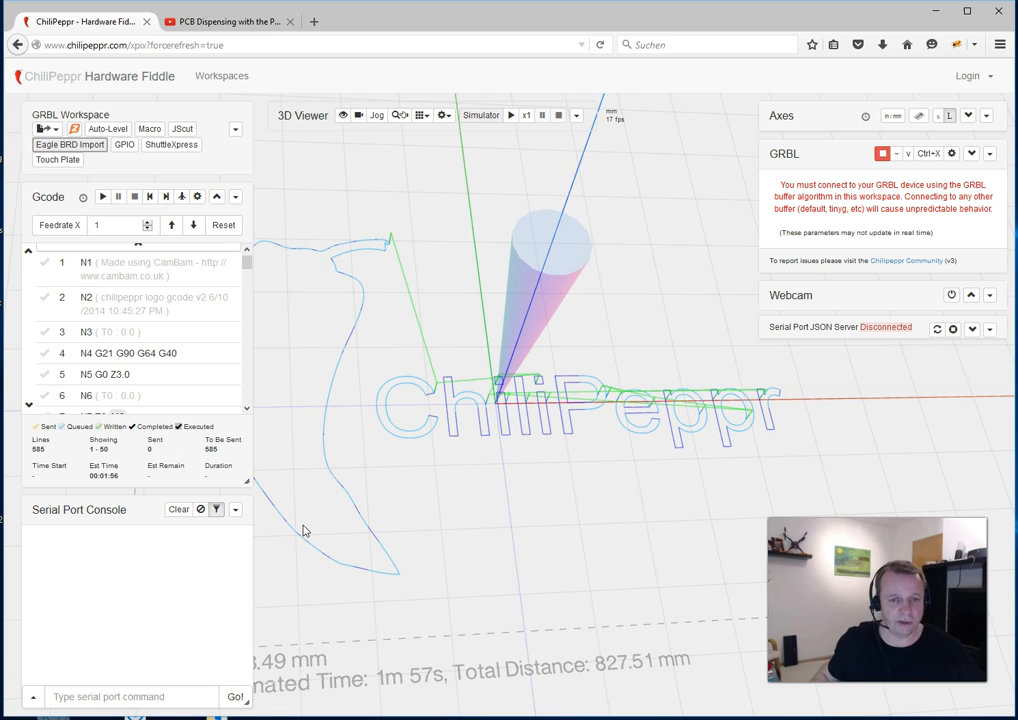
mouse_move(590, 504)
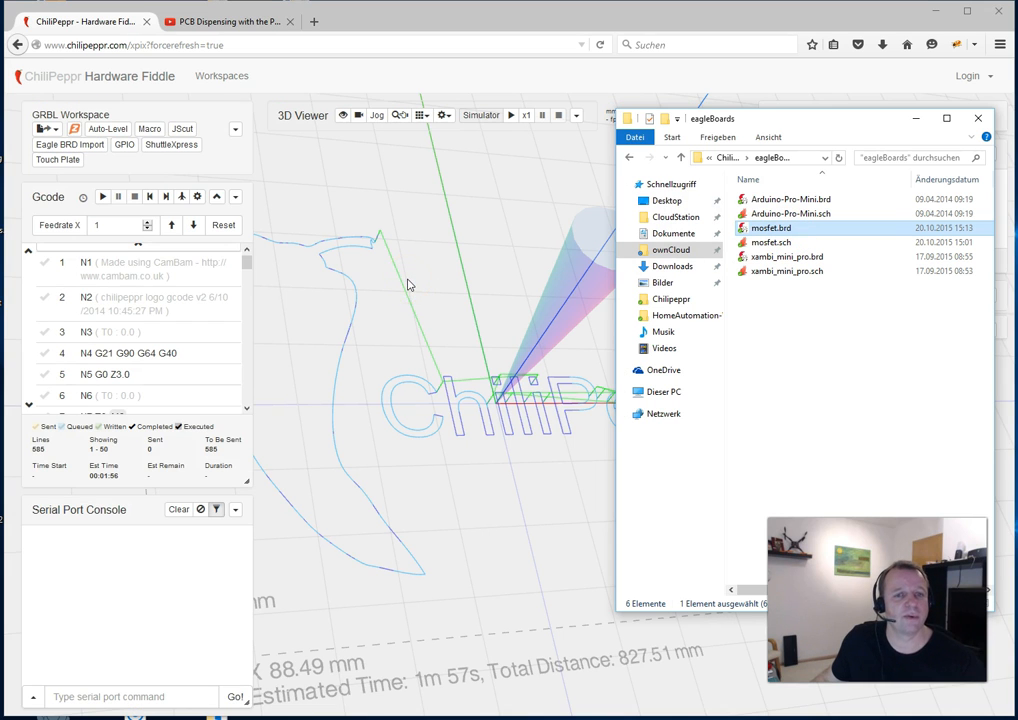
- Load mosfet.brd into the 3D viewer so the Eagle PCB widget imports the board
double_click(770, 228)
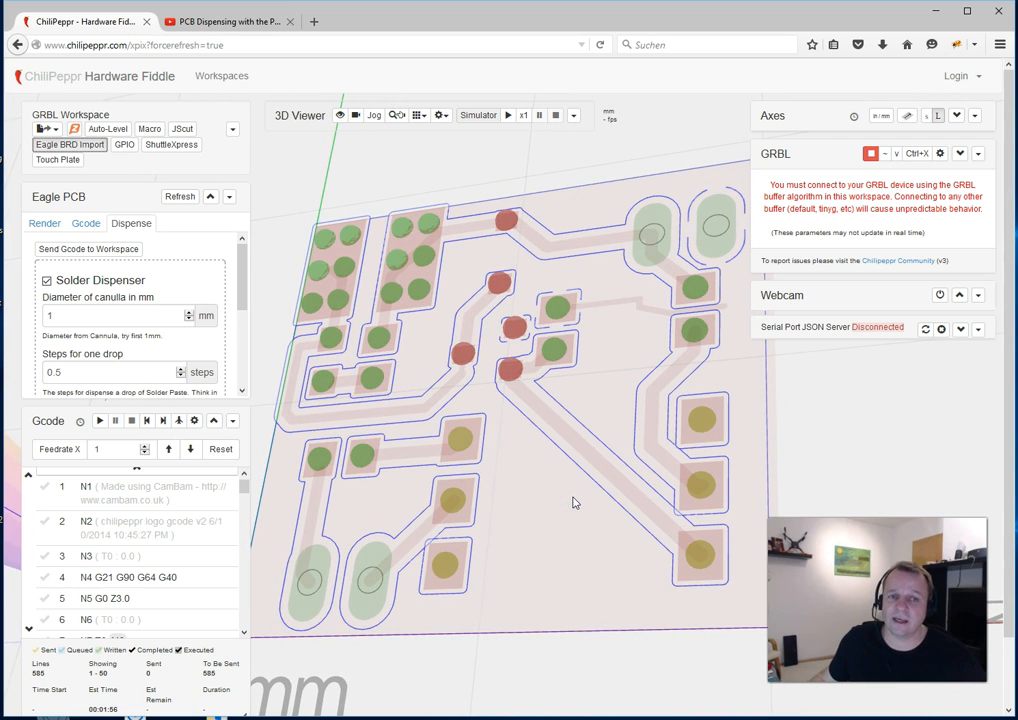
left_click(416, 276)
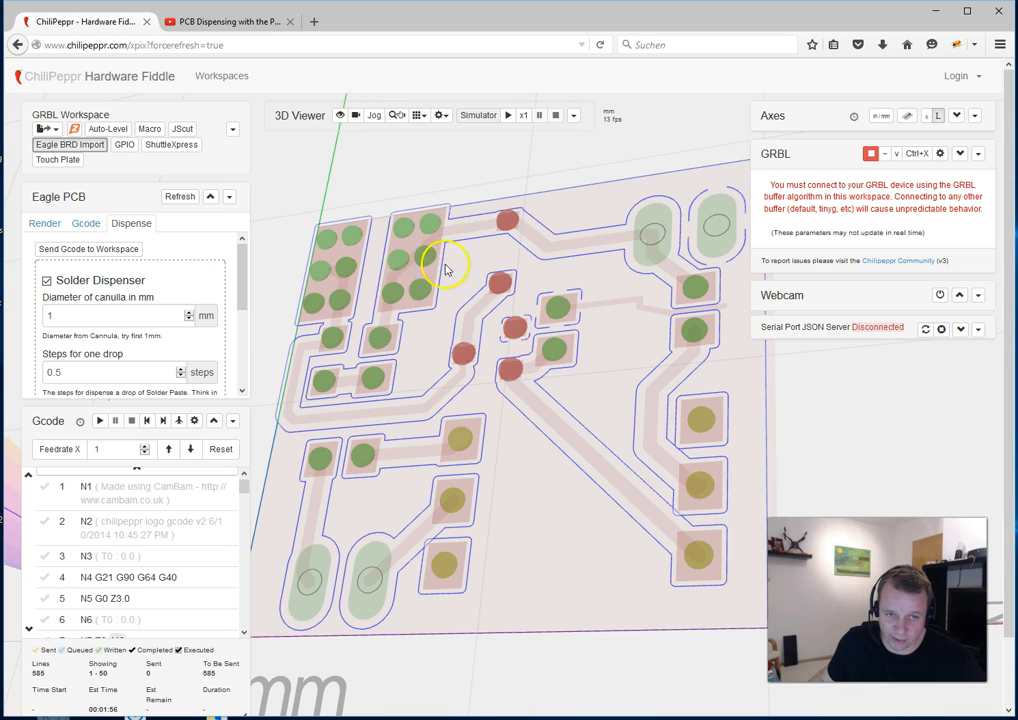
mouse_move(378, 284)
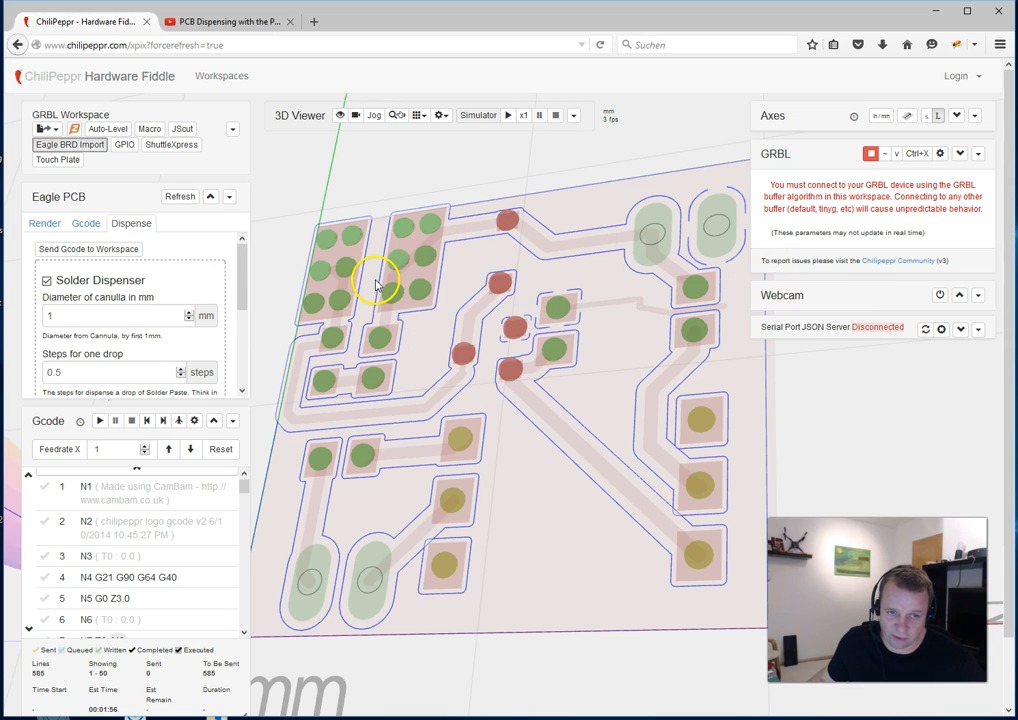
mouse_move(344, 298)
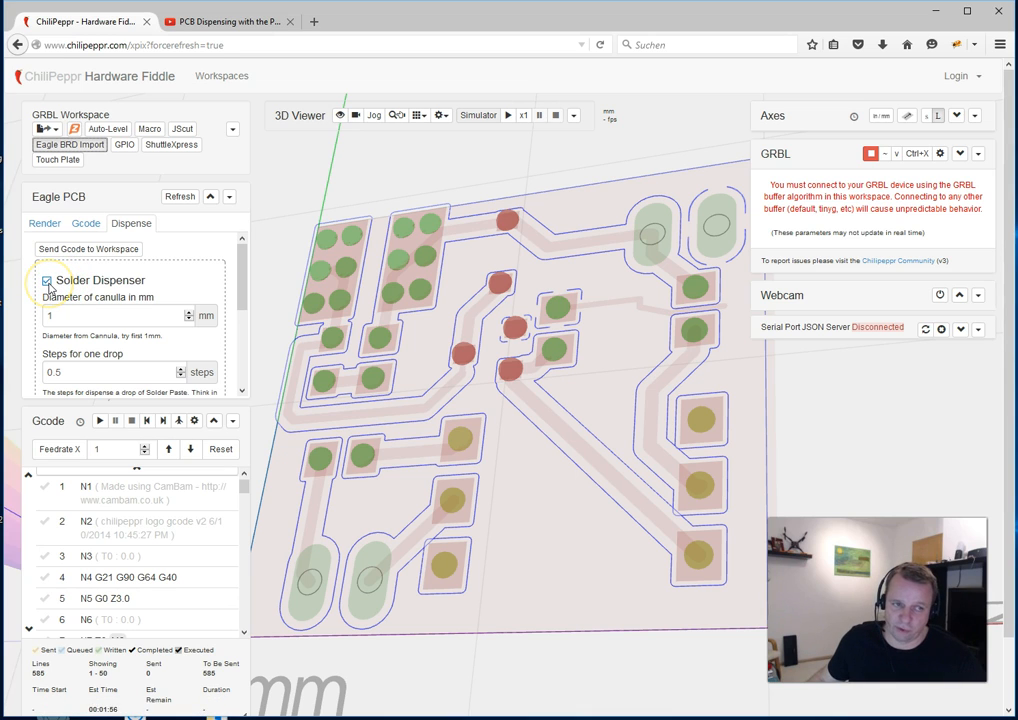
left_click(48, 280)
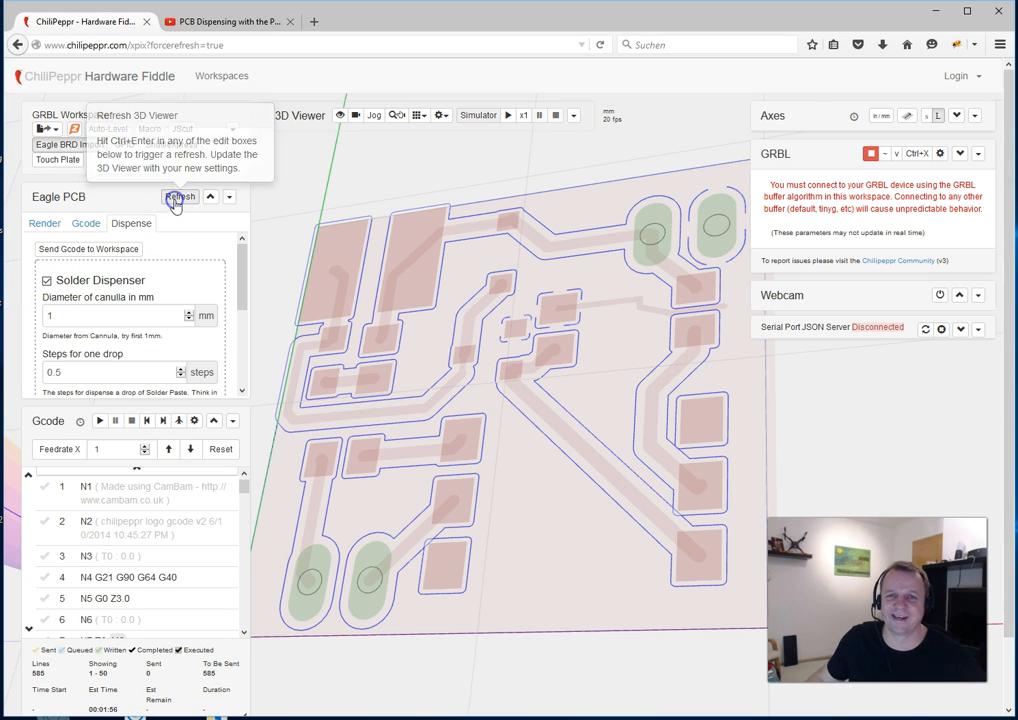
left_click(180, 196)
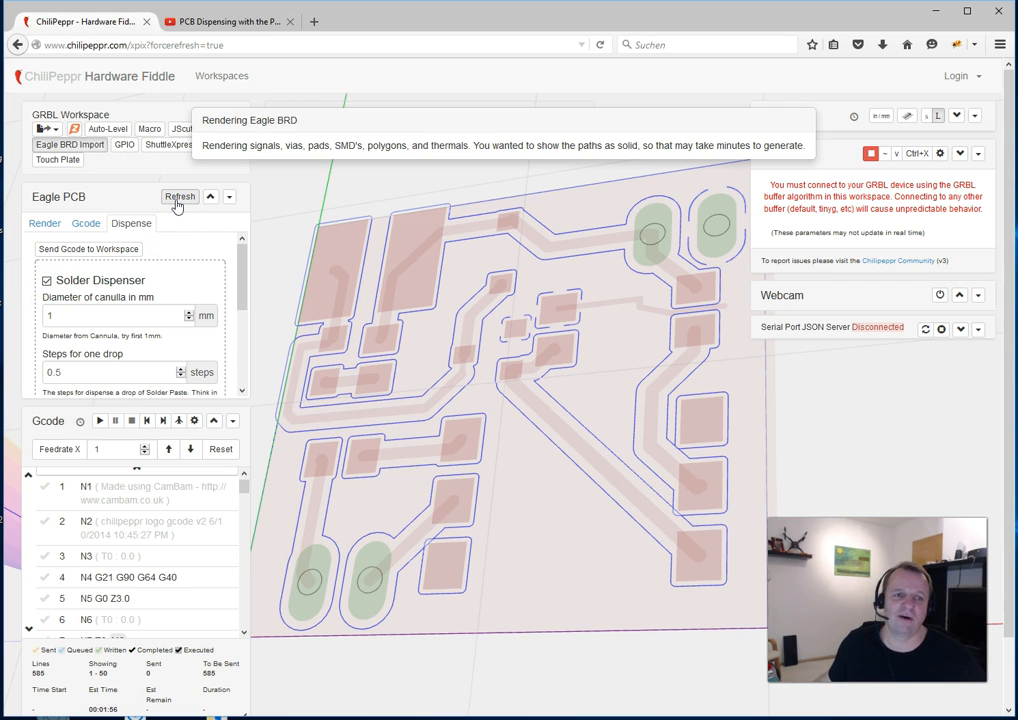
left_click(180, 198)
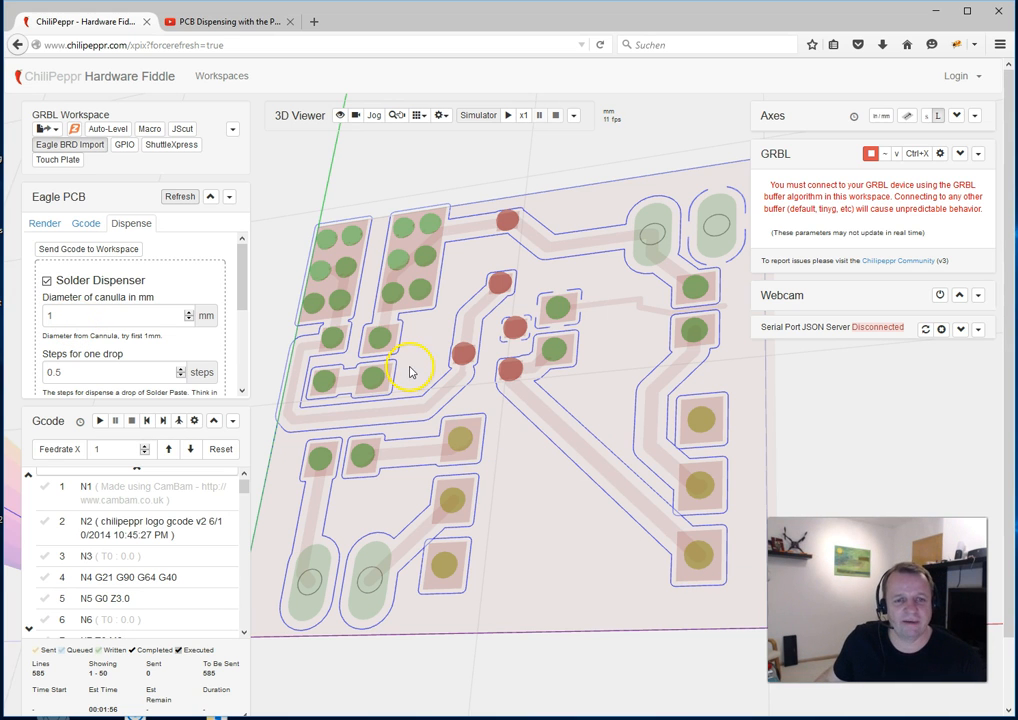
- Zoom in on the pads and set the canula diameter to 0.5 mm in the Dispenser settings
left_click(350, 376)
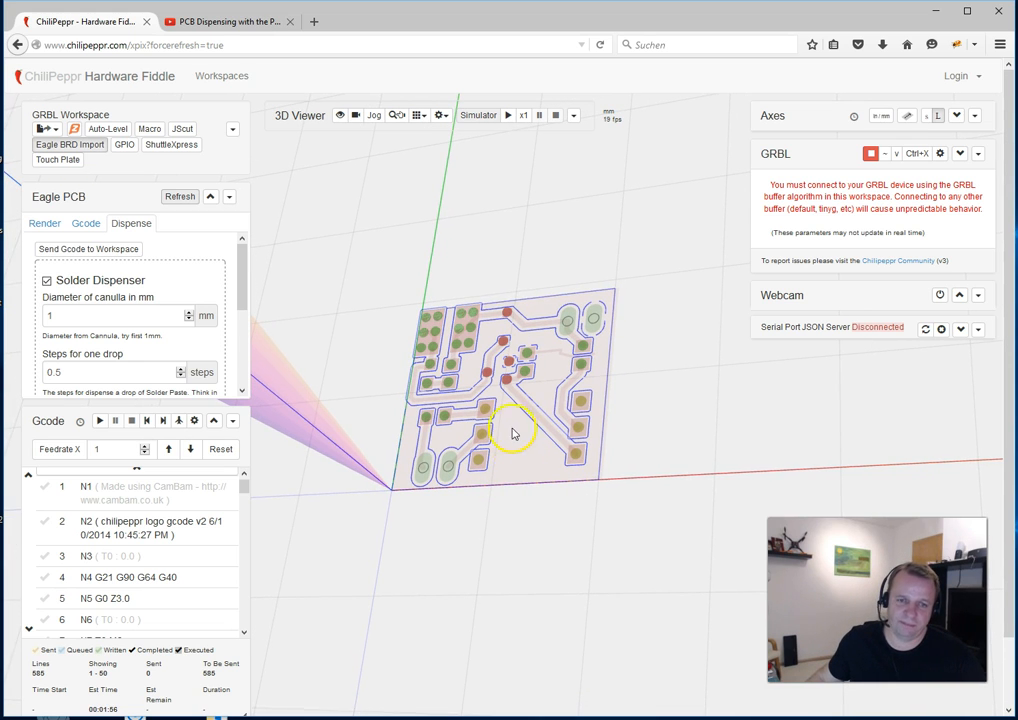
mouse_move(464, 382)
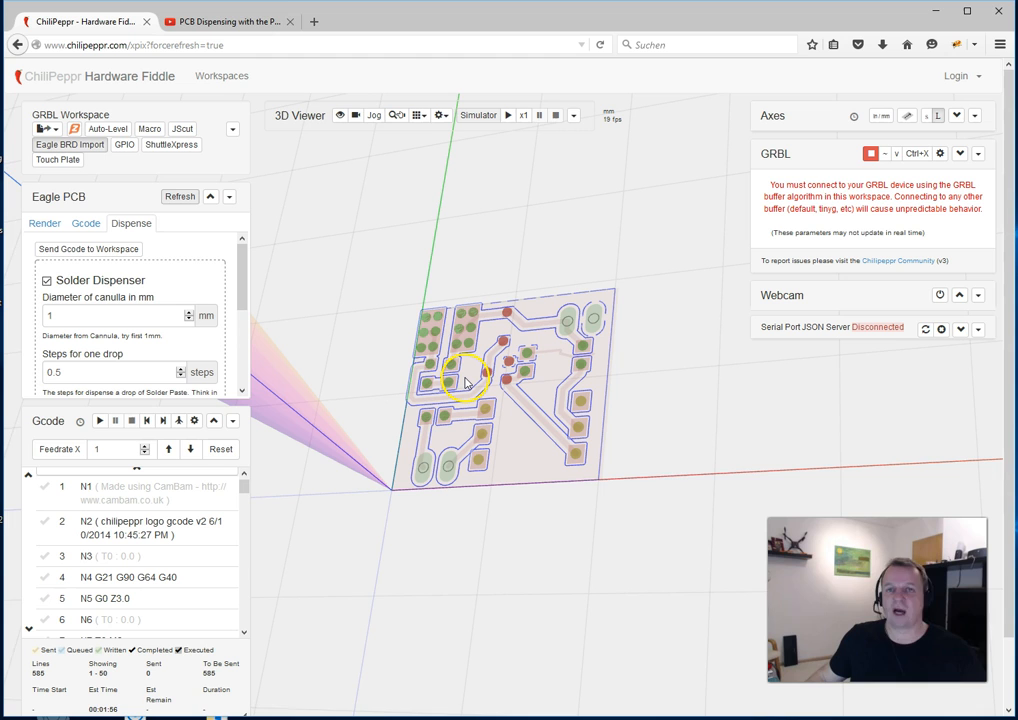
scroll("up", 3)
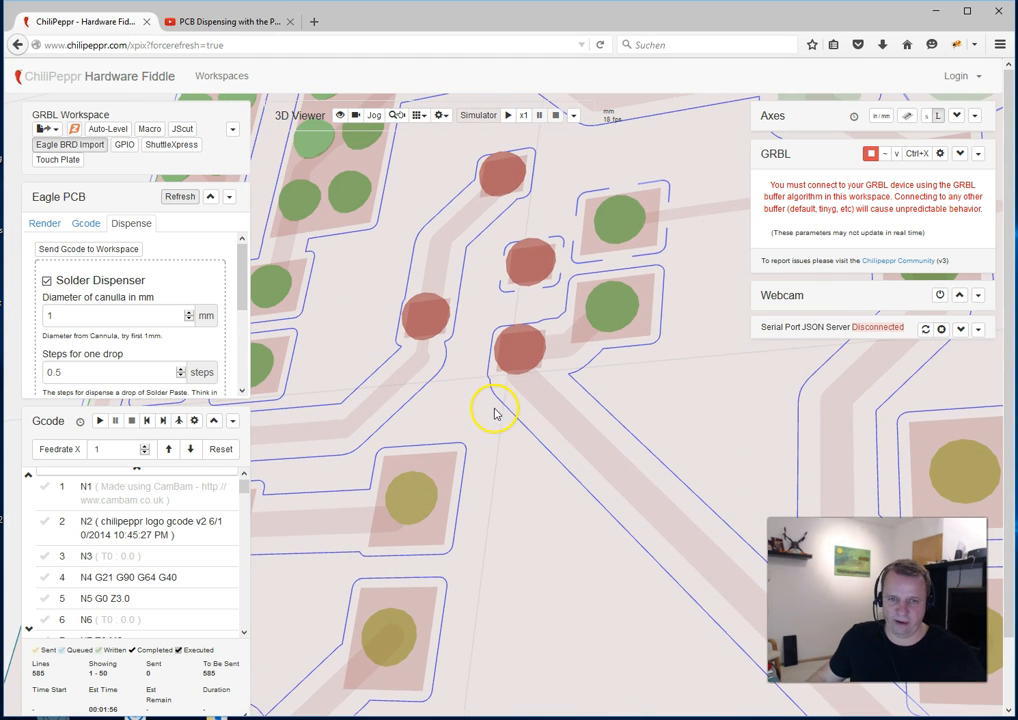
mouse_move(636, 424)
type("0.8")
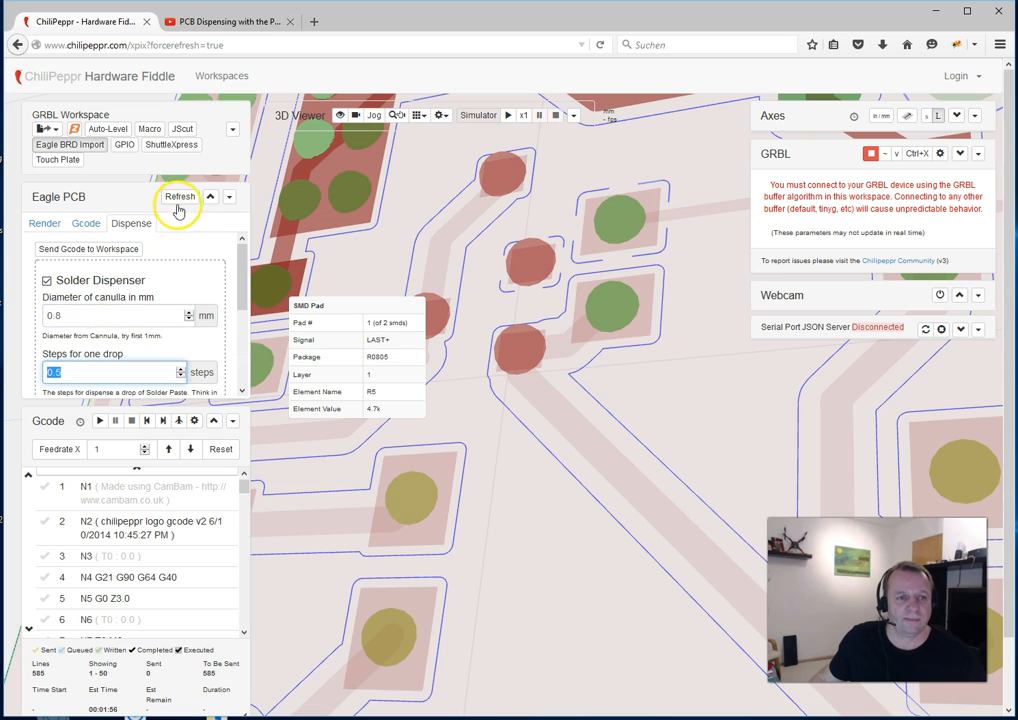
- Refresh the Eagle PCB widget so the drops re-render at 0.5 mm canula diameter
left_click(180, 196)
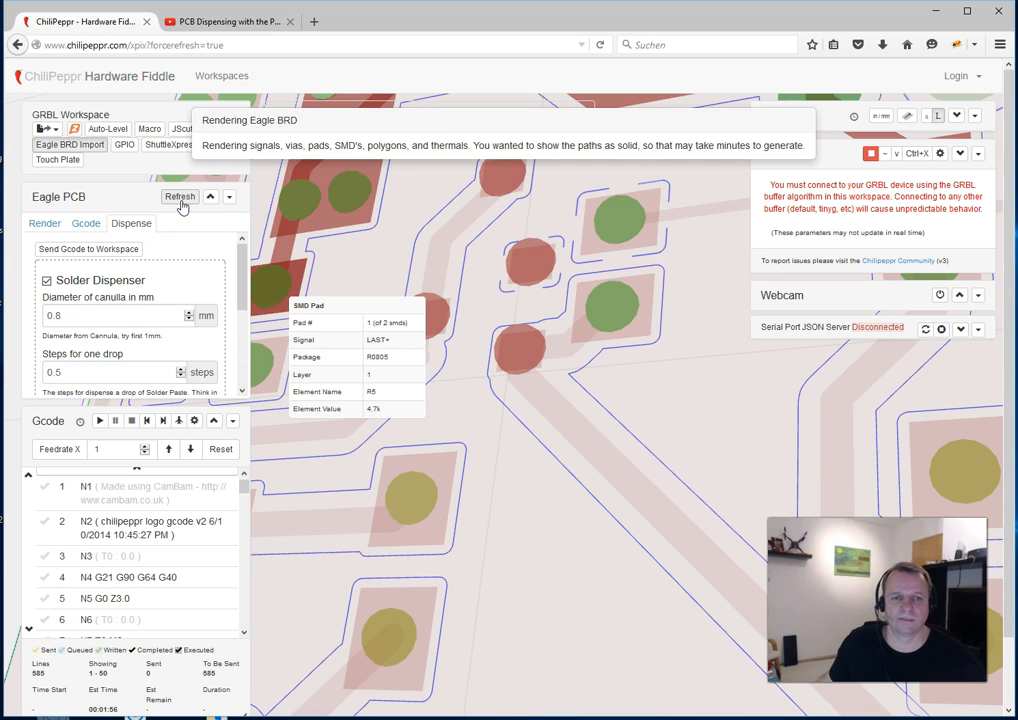
left_click(180, 196)
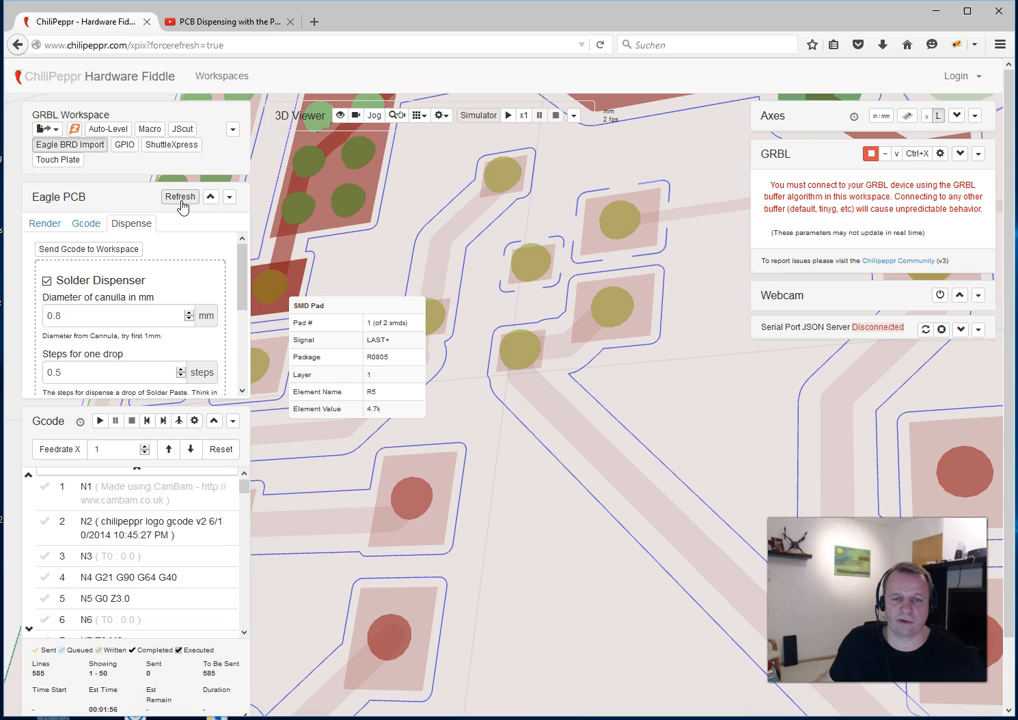
- Inspect the SMD pad info of several pads on the re-rendered board
left_click(352, 192)
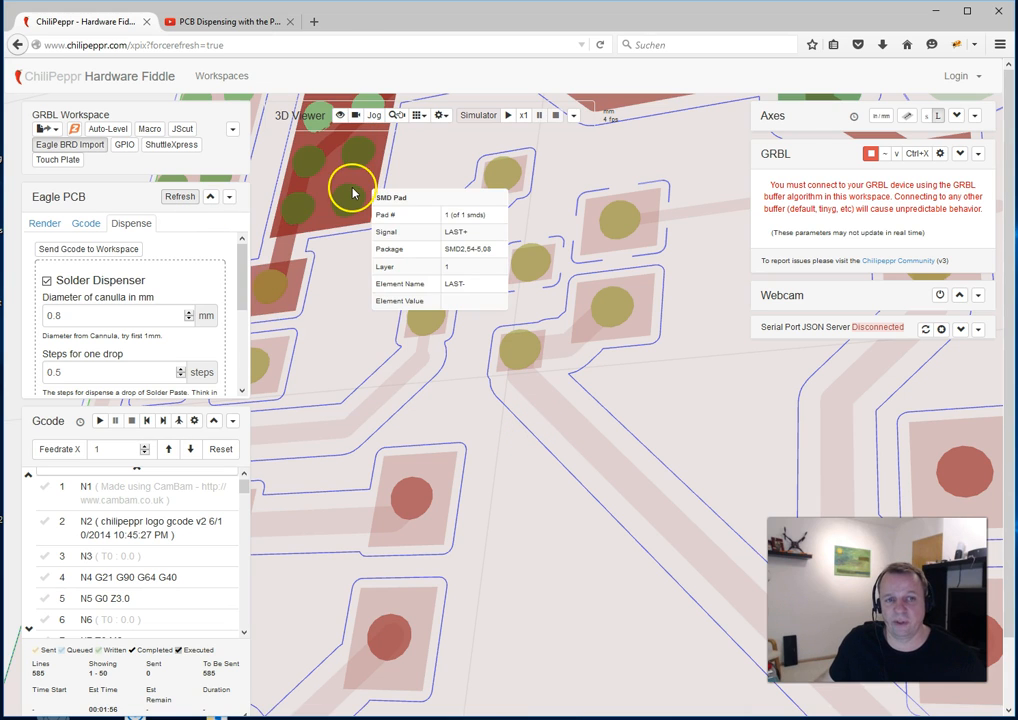
left_click(508, 184)
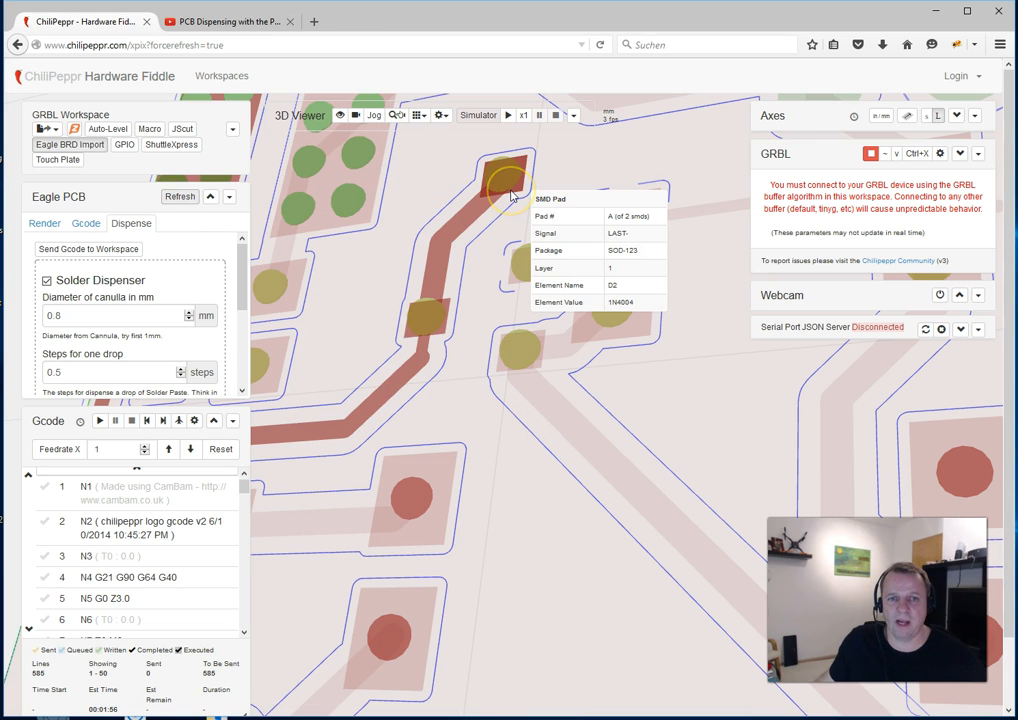
left_click(440, 516)
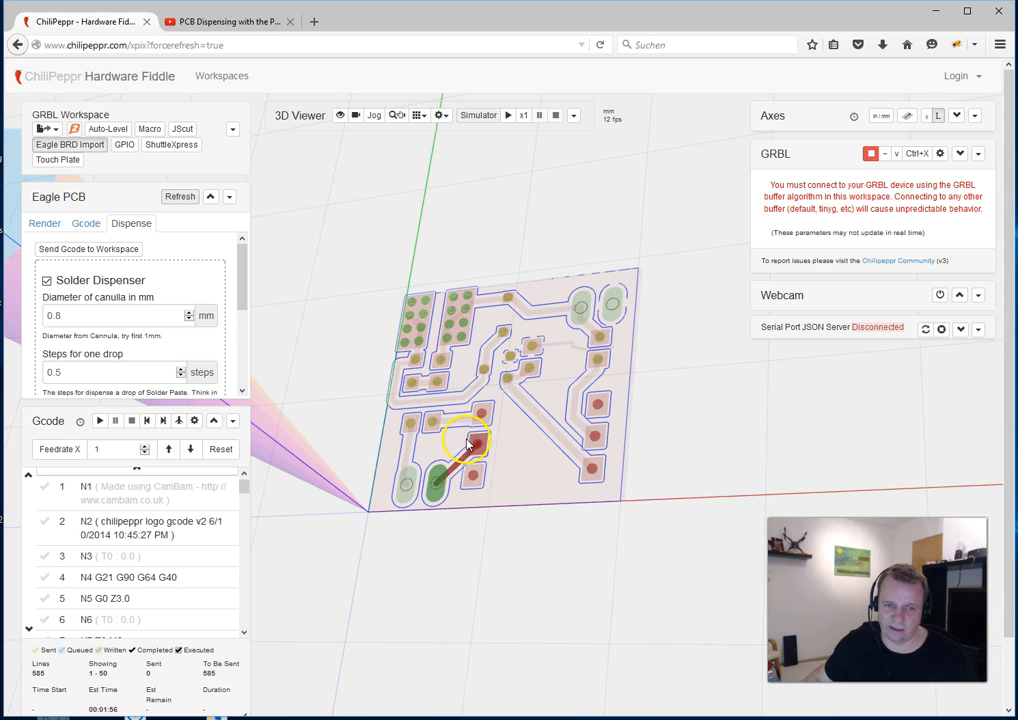
left_click(510, 358)
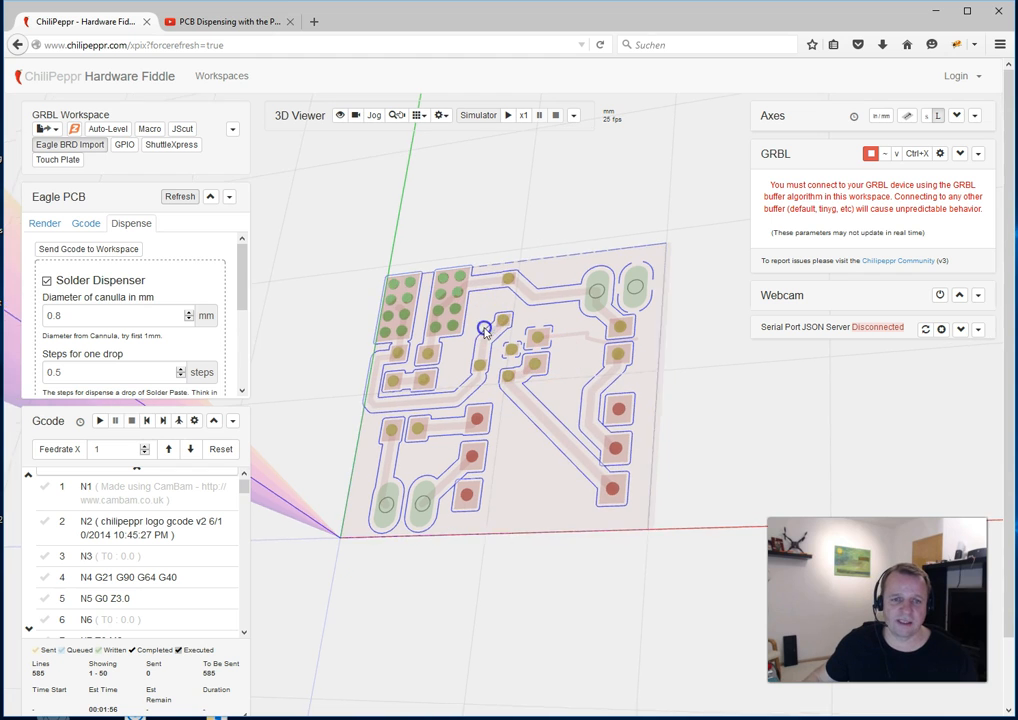
- Reposition the board, revisit the cannula diameter field and refresh to re-render the 0.5 mm drops
left_click_drag(484, 330, 558, 404)
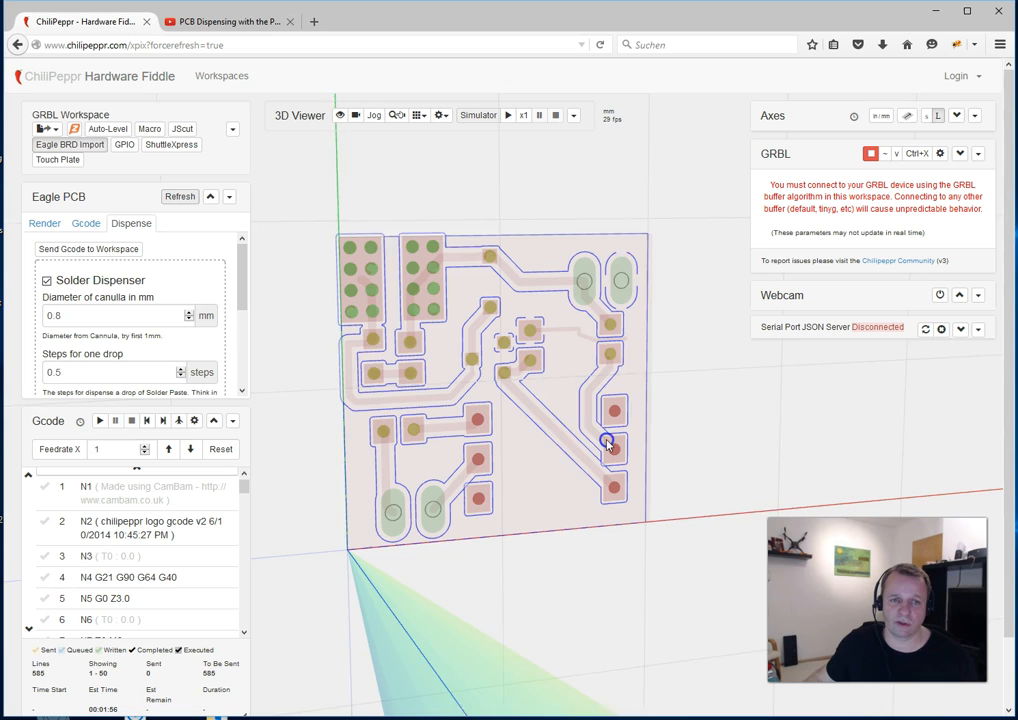
left_click(82, 316)
type("0.5")
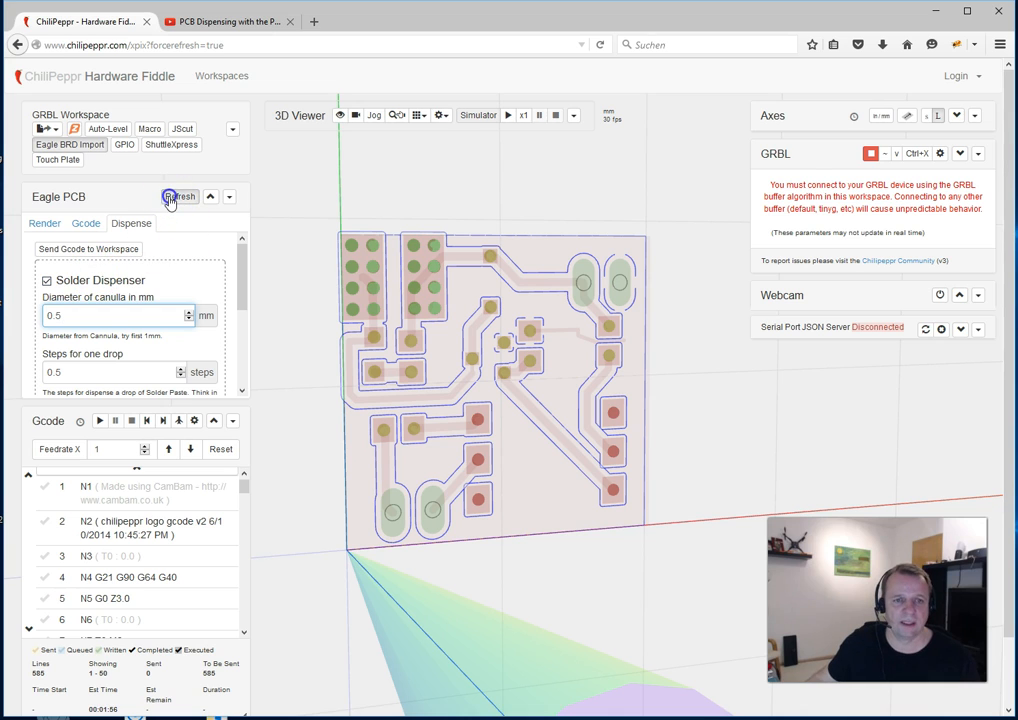
left_click(180, 196)
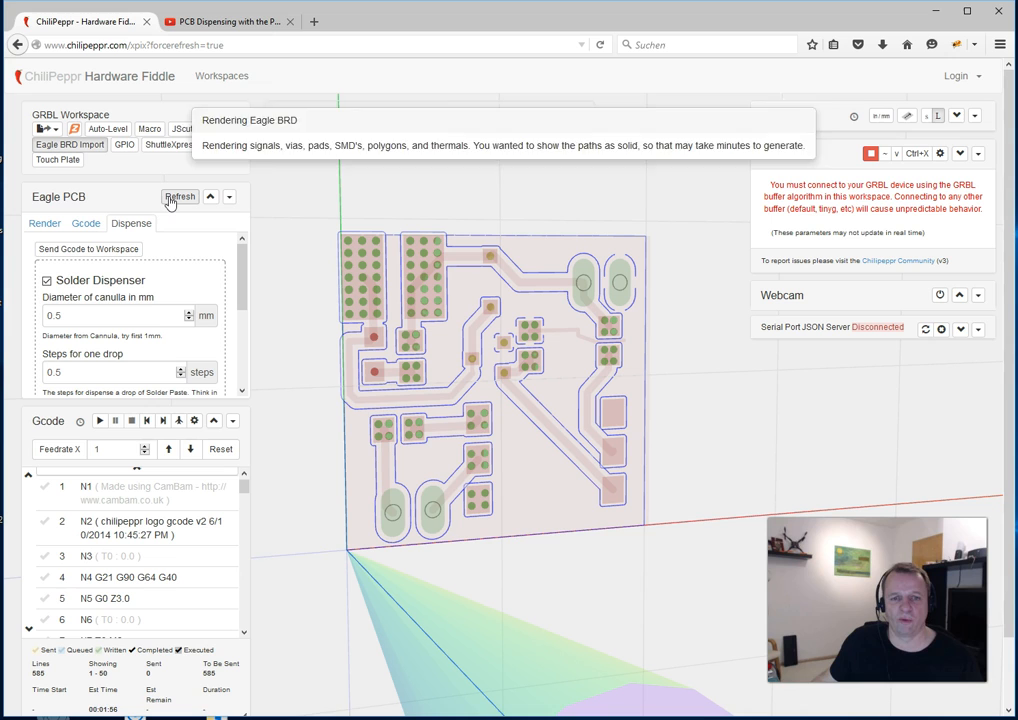
left_click(180, 196)
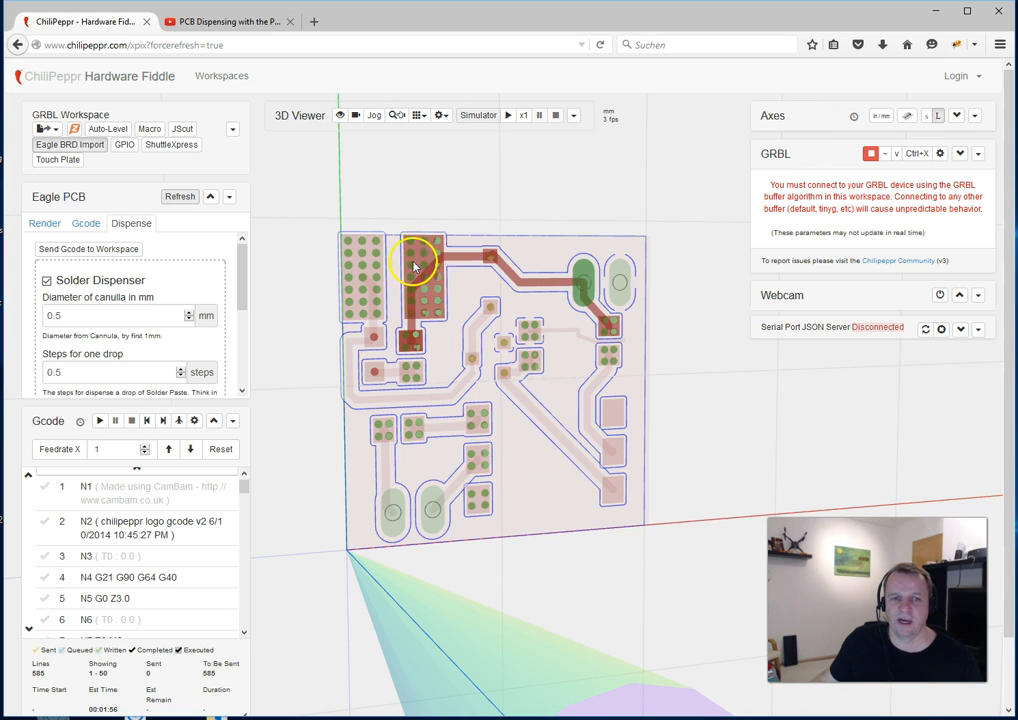
mouse_move(508, 418)
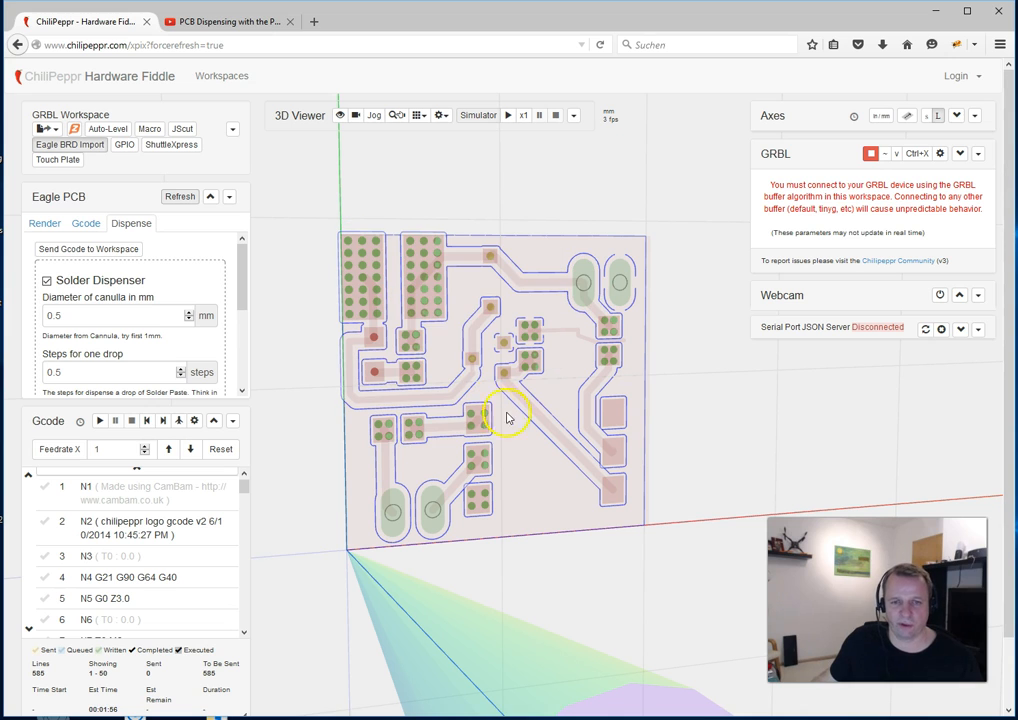
mouse_move(568, 482)
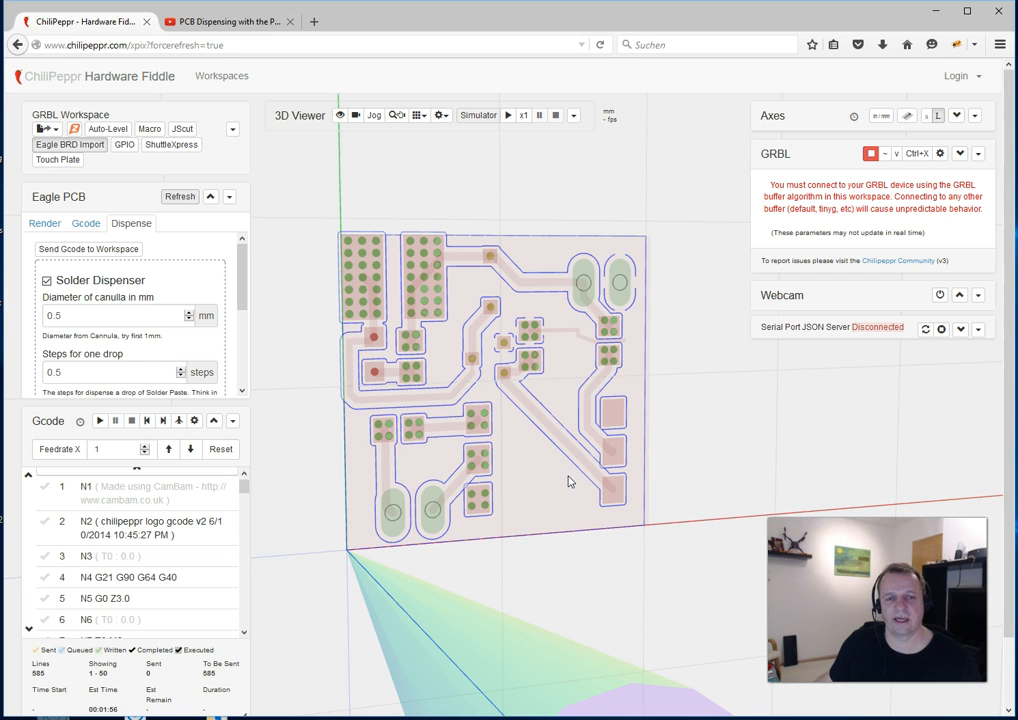
- Select a pad on the board to display its SMD signal and package info
left_click(430, 278)
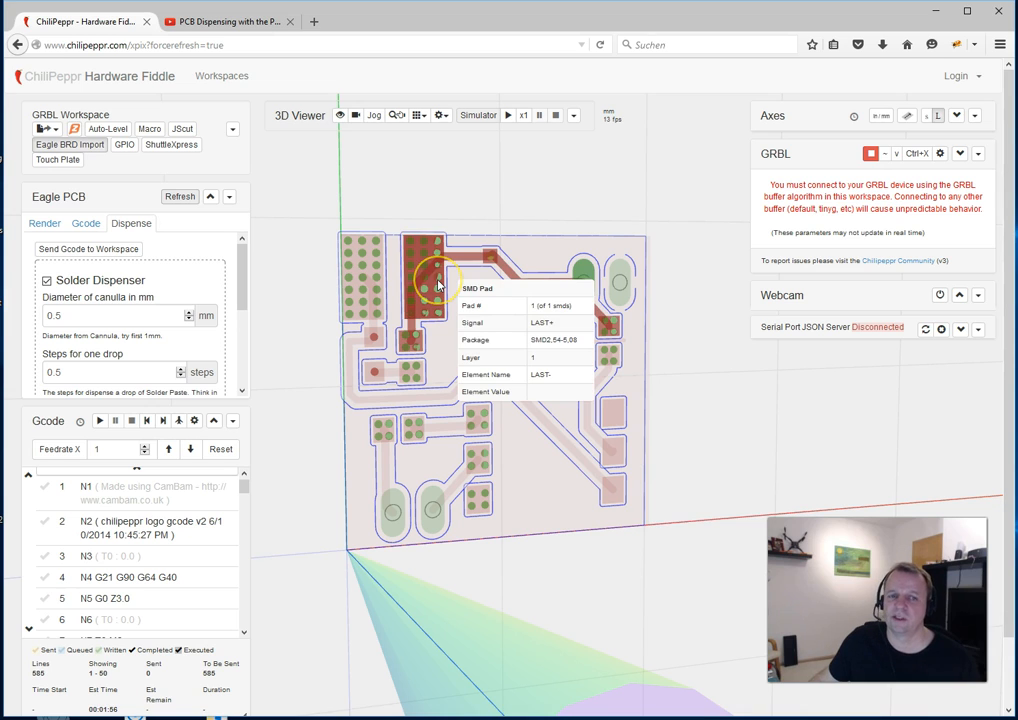
mouse_move(436, 284)
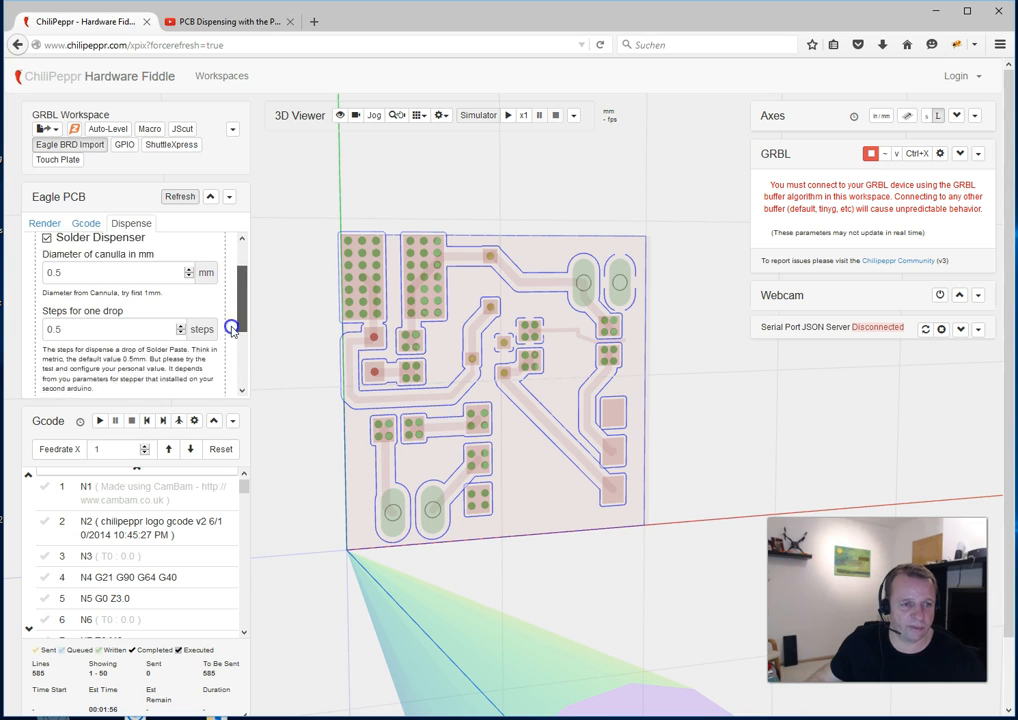
scroll("down", 3)
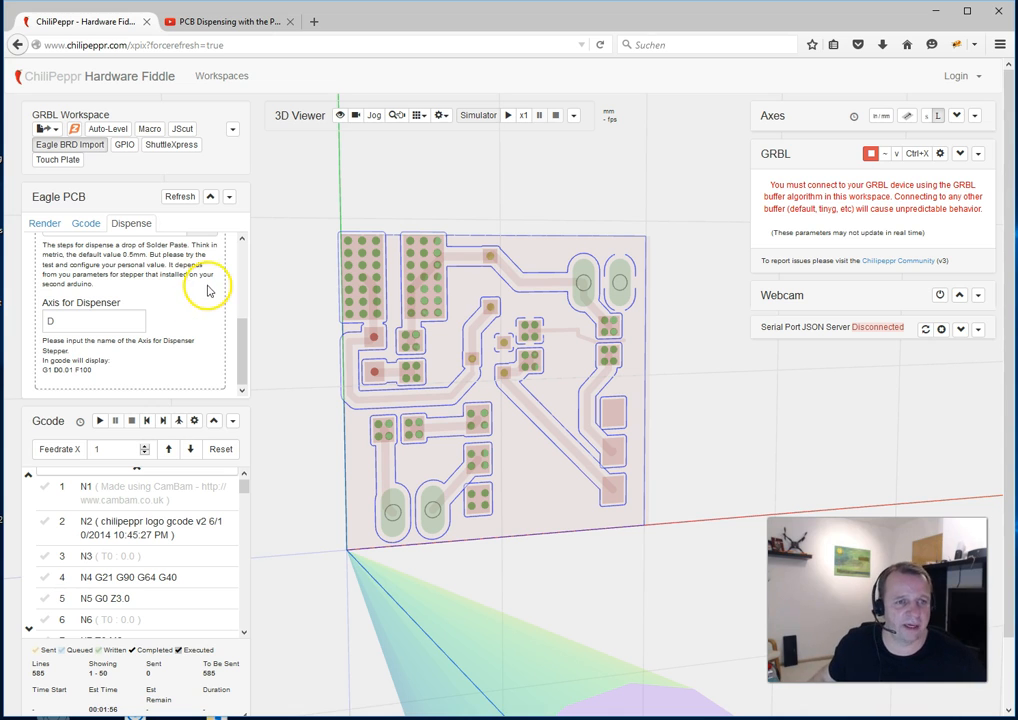
- Show the Generated Gcode for the dispenser job, ending with spindle and program stop commands
left_click(180, 196)
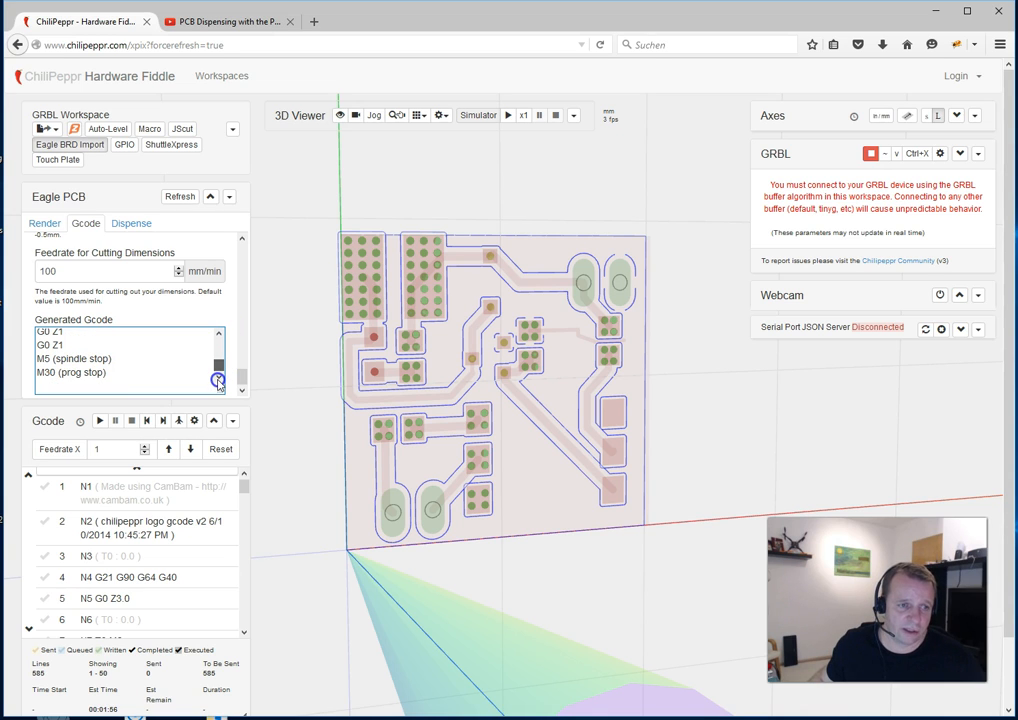
scroll("down", 3)
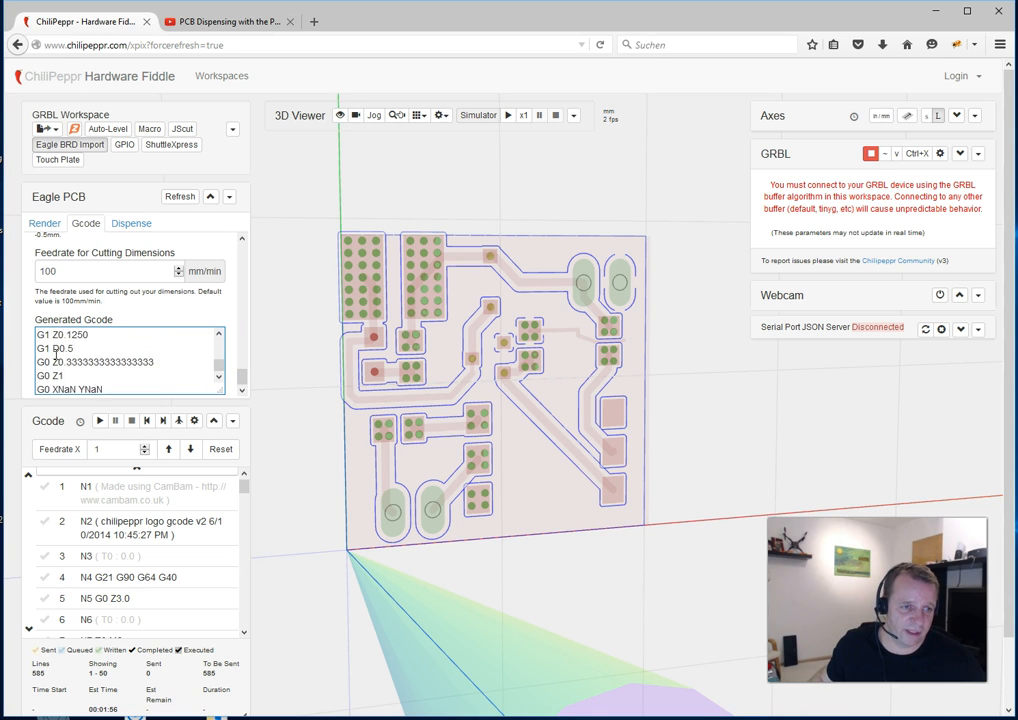
scroll("down", 3)
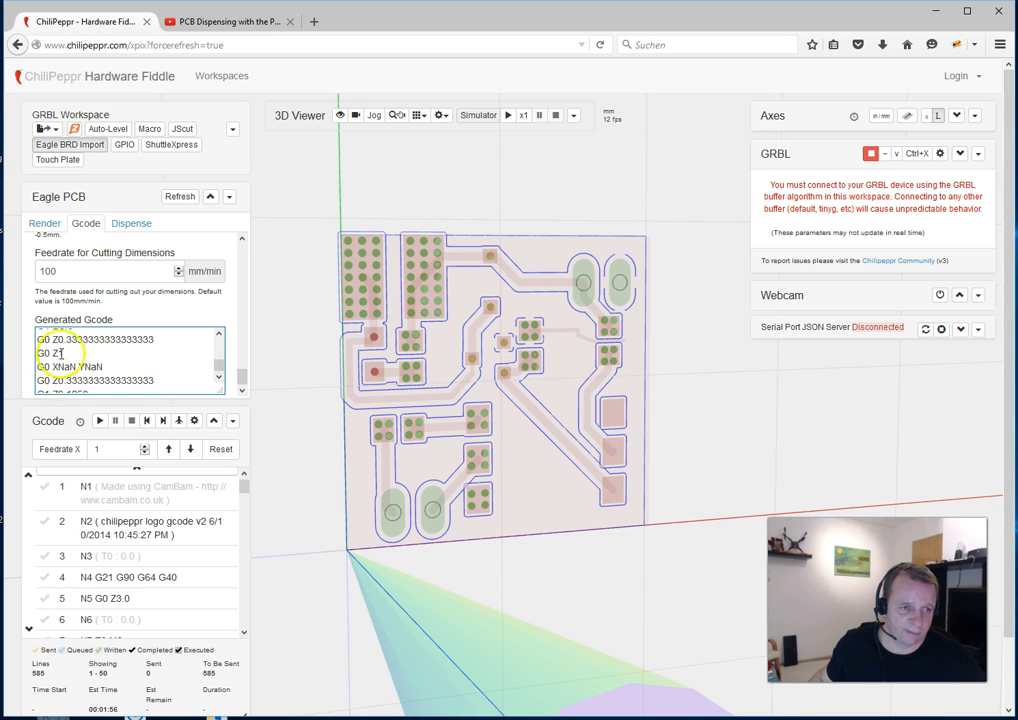
double_click(70, 366)
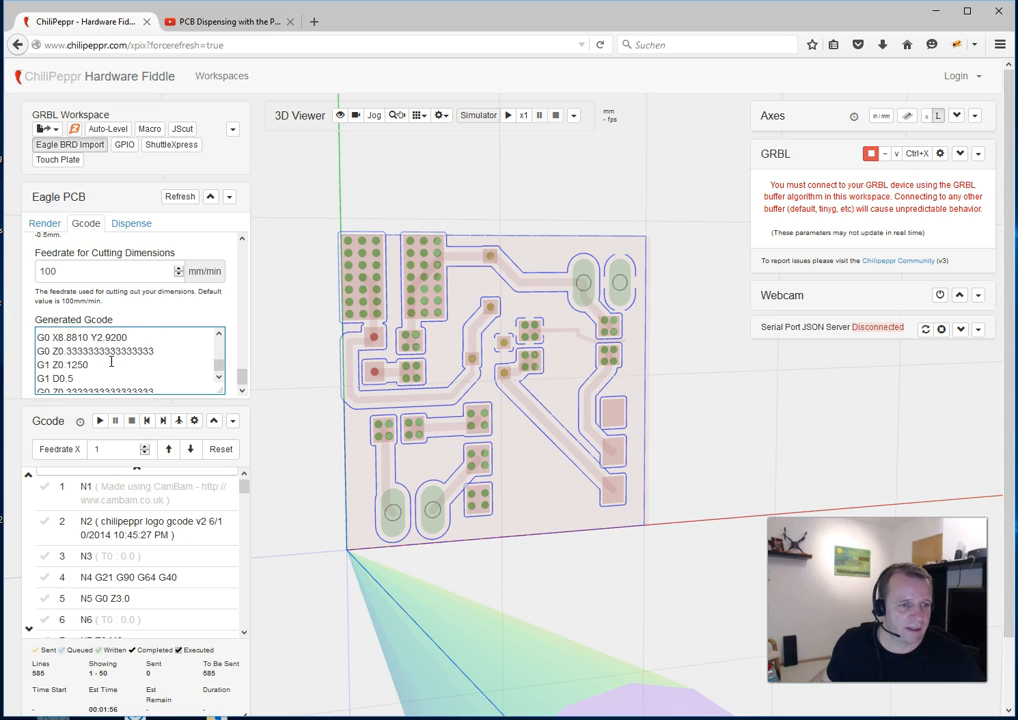
scroll("down", 3)
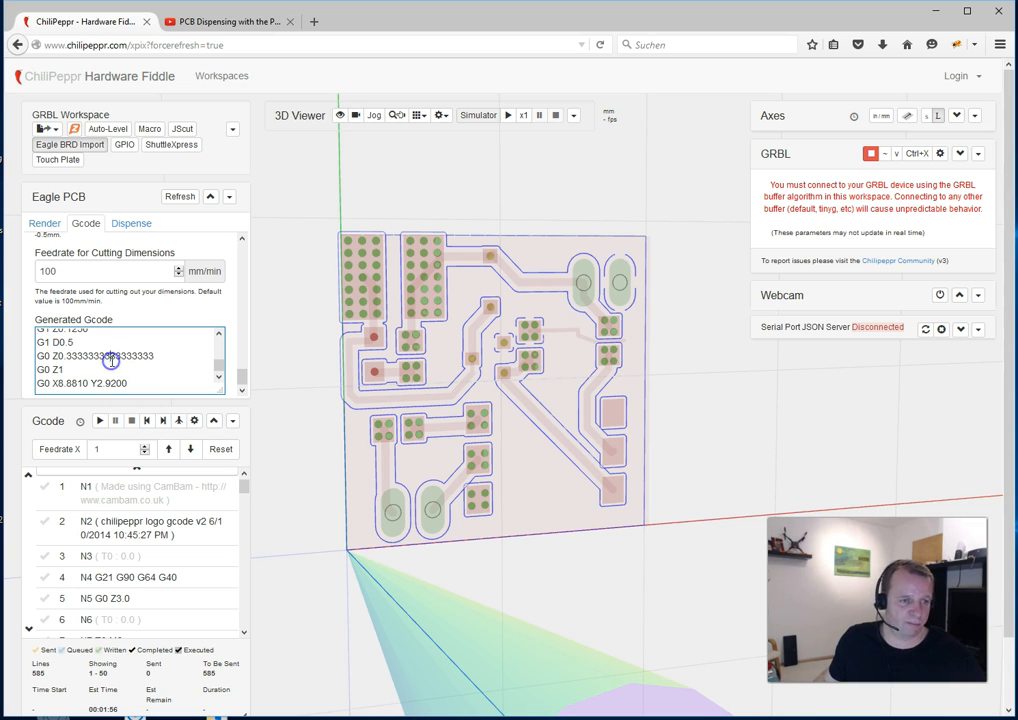
scroll("down", 3)
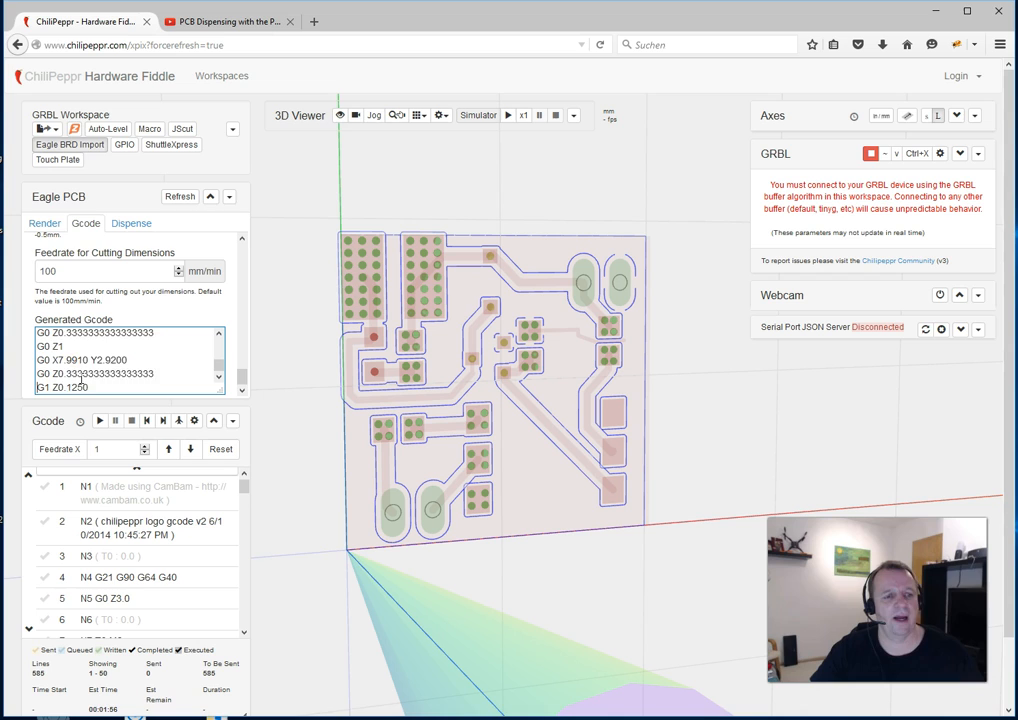
scroll("down", 3)
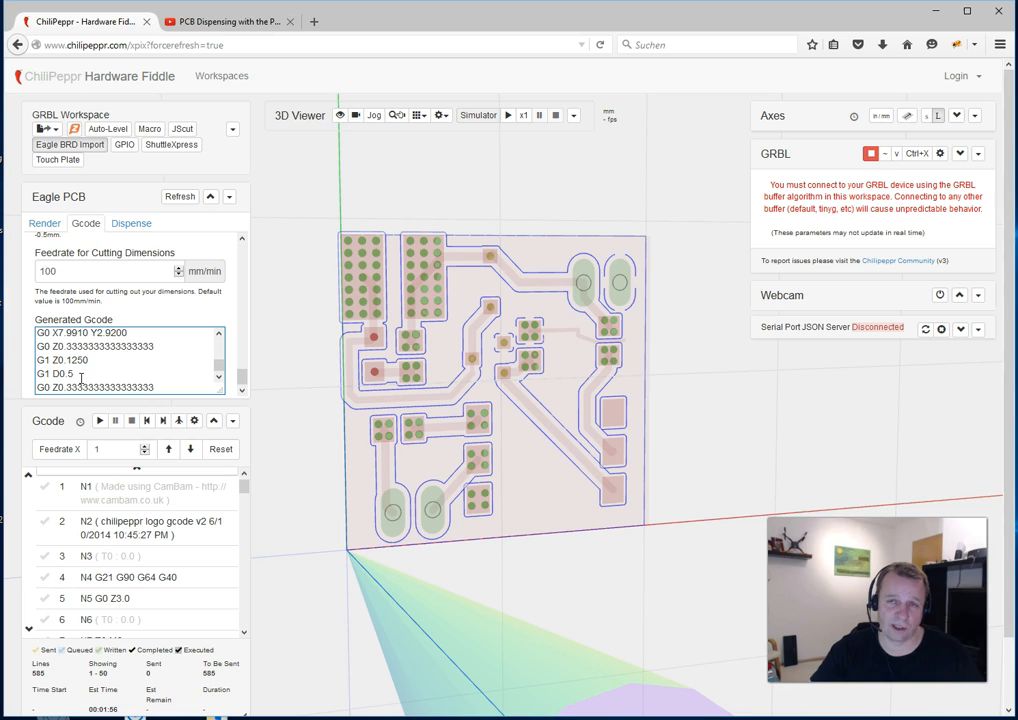
scroll("down", 3)
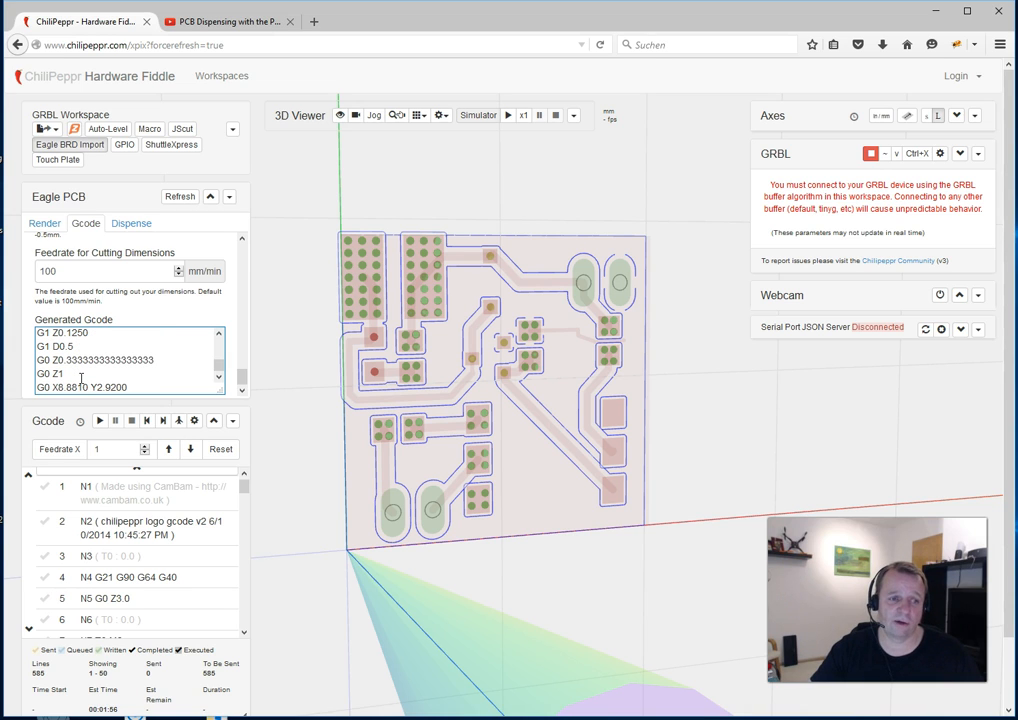